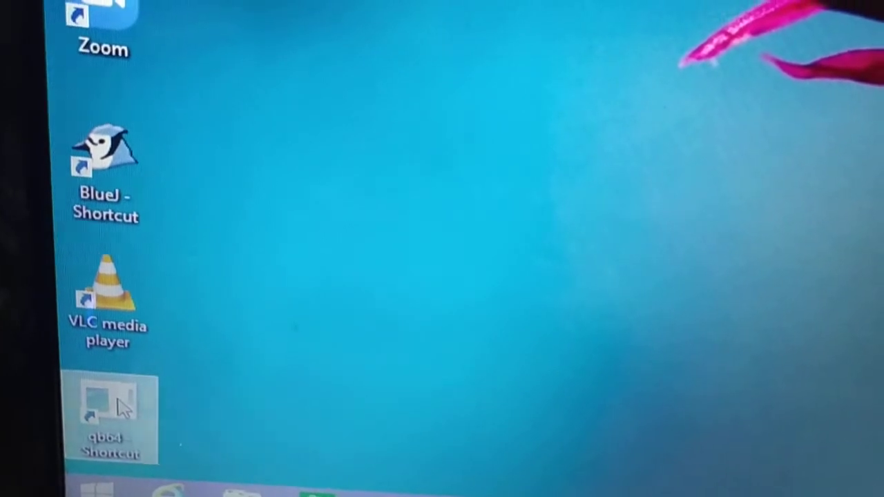
Launch QB64 from its desktop shortcut to get a blank untitled editor
{"action": "double_click", "coordinate": [100, 412]}
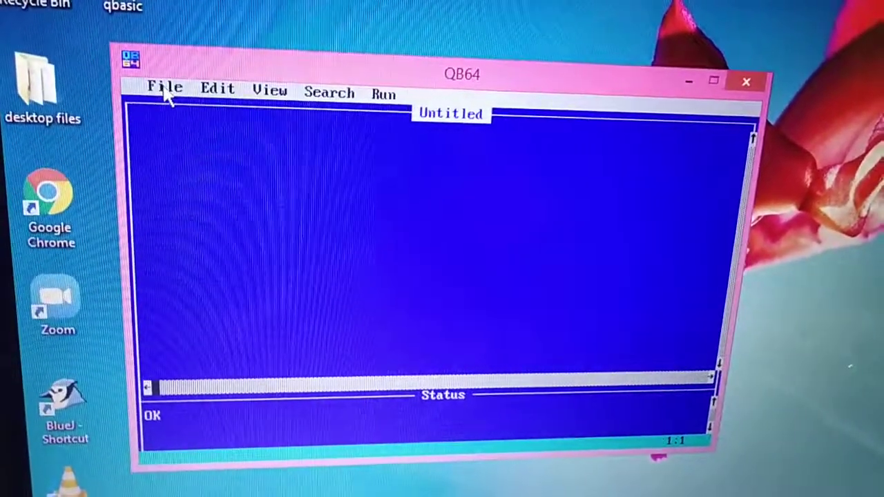
{"action": "left_click", "coordinate": [166, 90]}
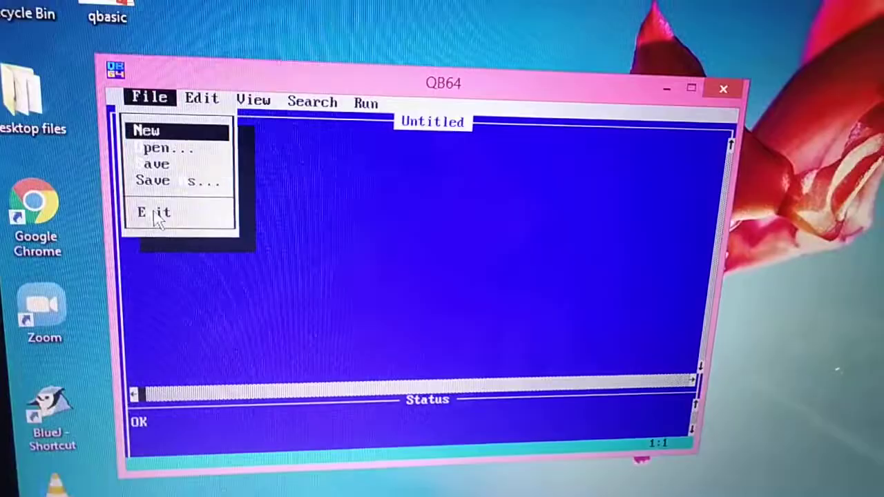
{"action": "left_click", "coordinate": [155, 212]}
{"action": "type", "text": "print \""}
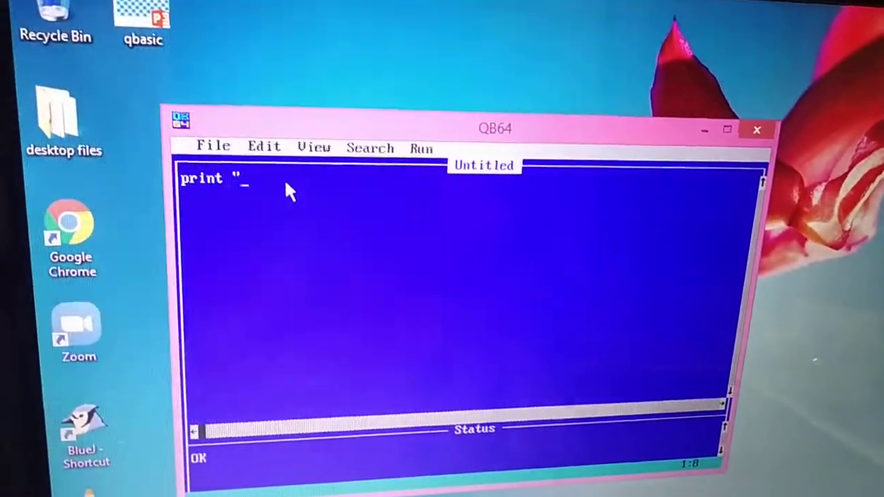
Write the line print "deepa" and head to the Run menu
{"action": "type", "text": "deepa\""}
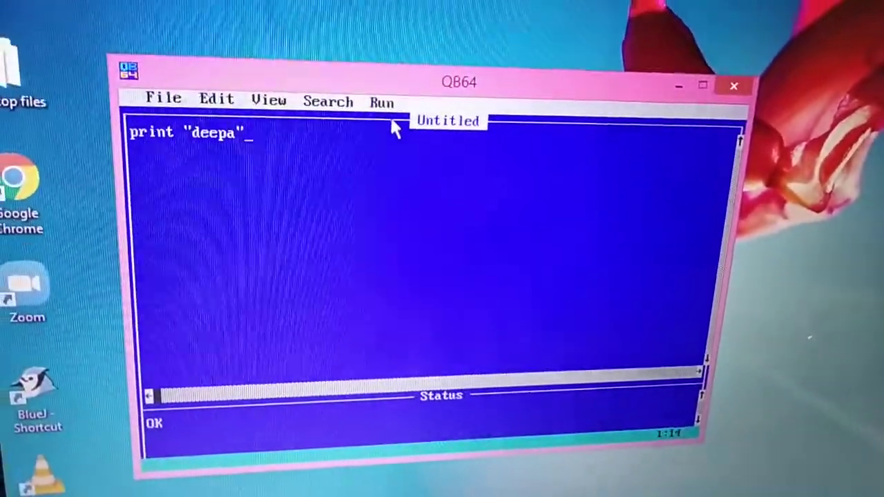
{"action": "left_click", "coordinate": [381, 102]}
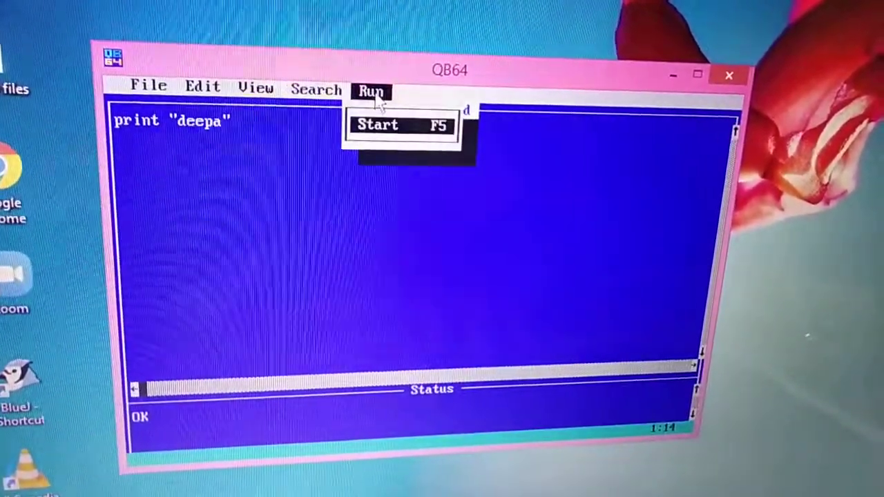
Start the program so deepa is printed as output
{"action": "left_click", "coordinate": [380, 126]}
{"action": "type", "text": "p"}
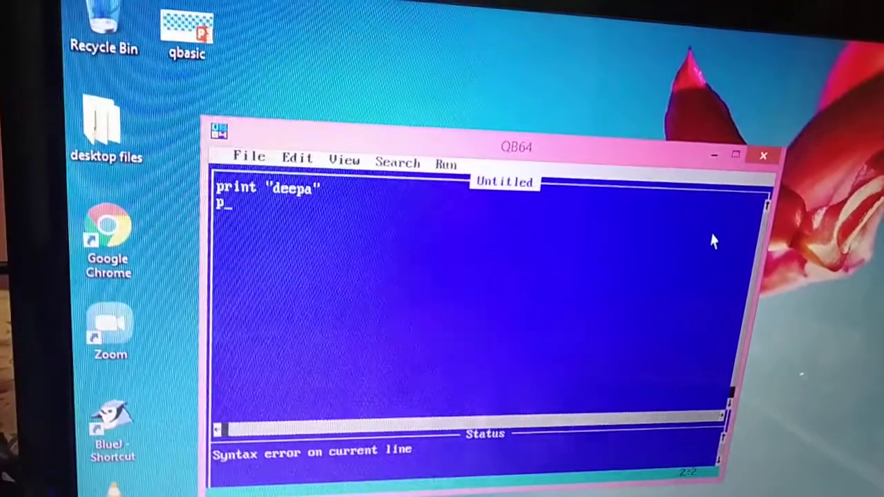
Write the second line print "Class V" beneath the deepa line
{"action": "type", "text": "rint \"Class"}
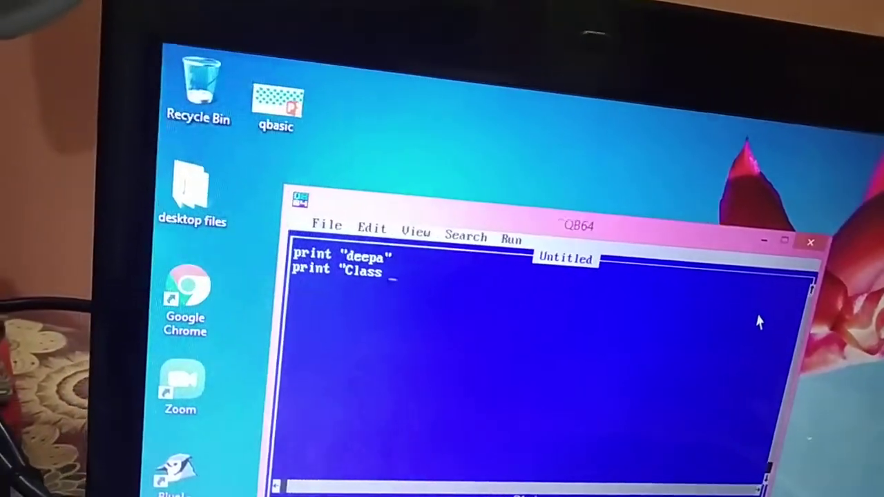
{"action": "type", "text": "V\""}
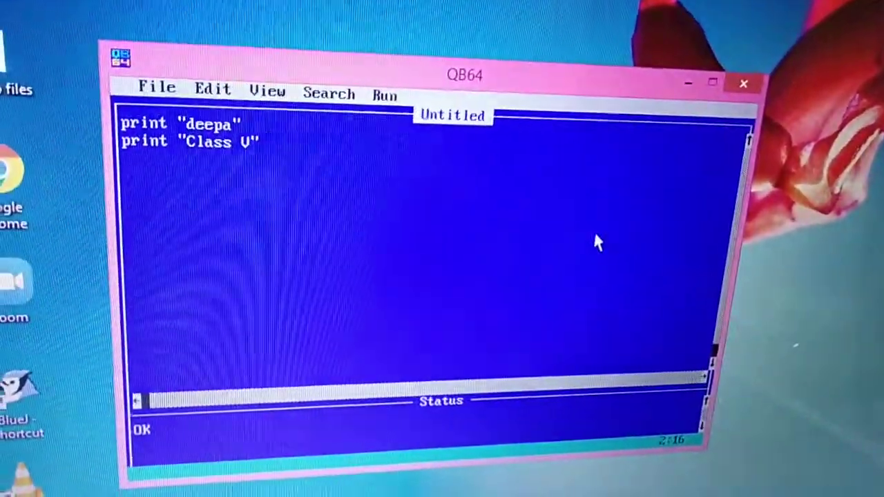
Start the two-line program so deepa and Class V are both printed
{"action": "left_click", "coordinate": [384, 95]}
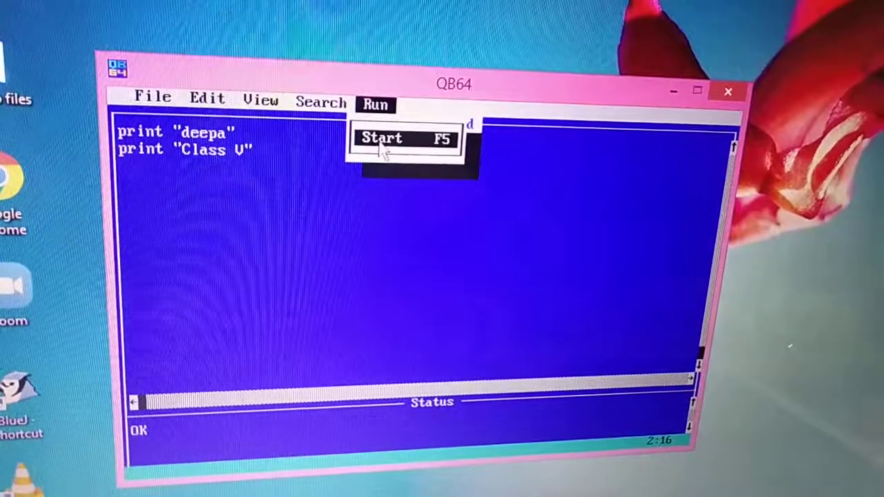
{"action": "left_click", "coordinate": [384, 138]}
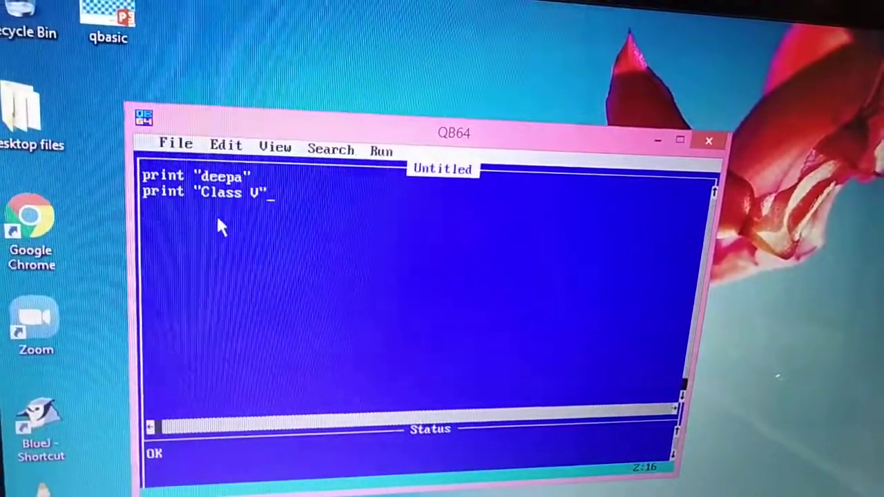
{"action": "mouse_move", "coordinate": [181, 147]}
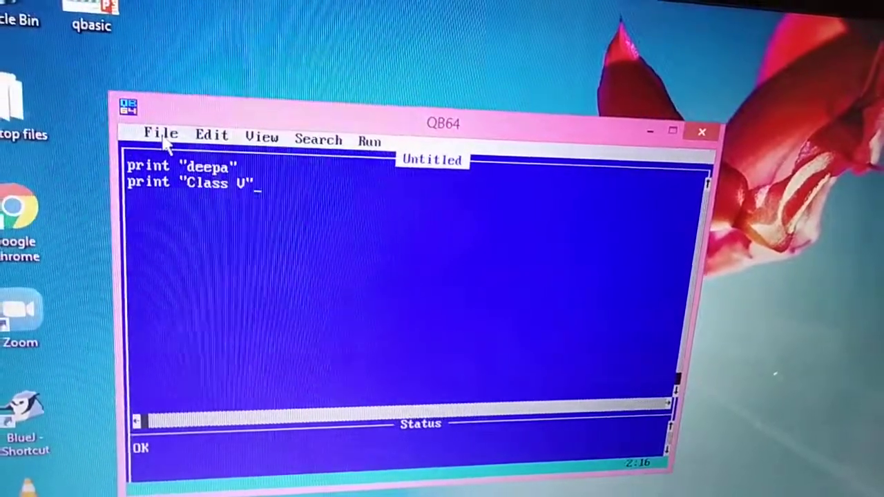
Save the program as prog1 via Save As, reaching the overwrite prompt
{"action": "left_click", "coordinate": [160, 134]}
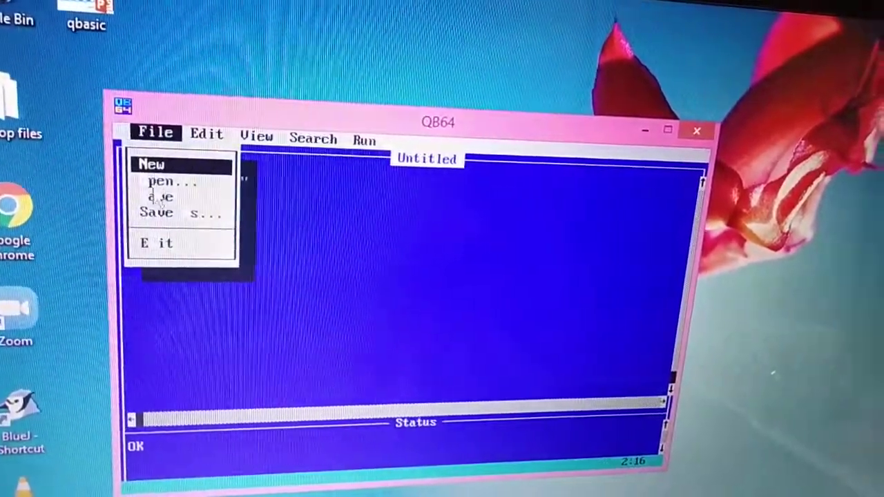
{"action": "left_click", "coordinate": [180, 213]}
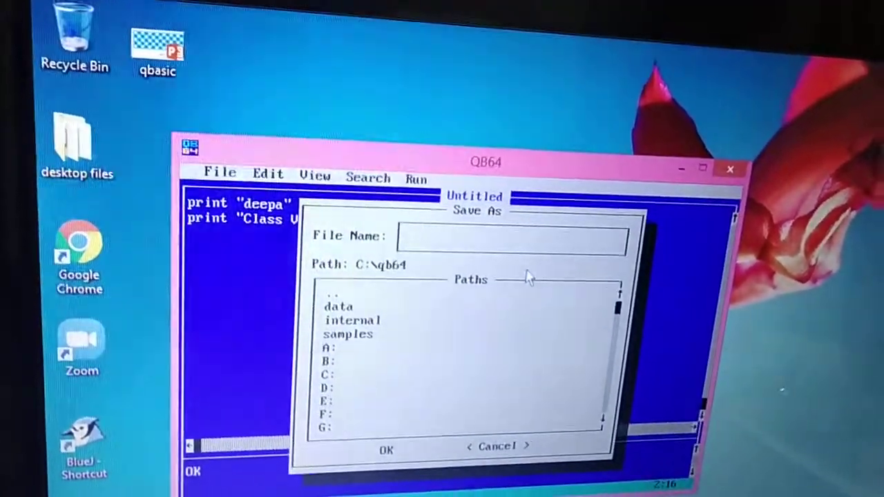
{"action": "type", "text": "prog1"}
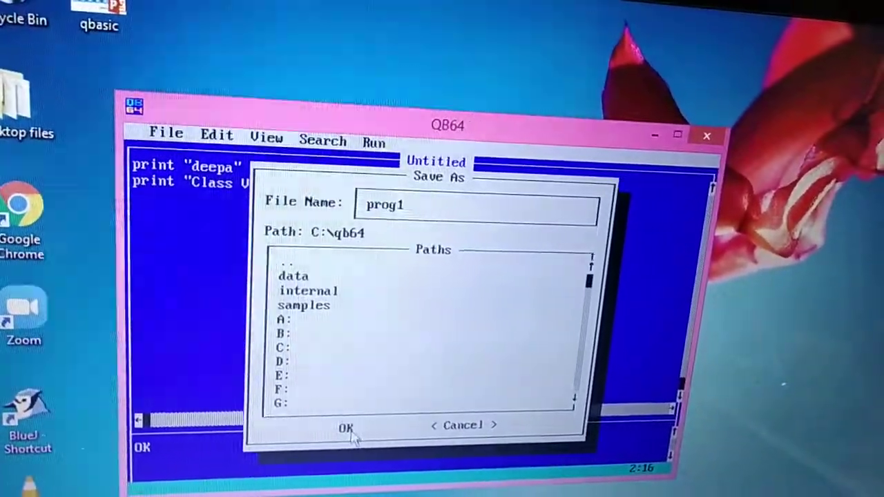
{"action": "left_click", "coordinate": [346, 425]}
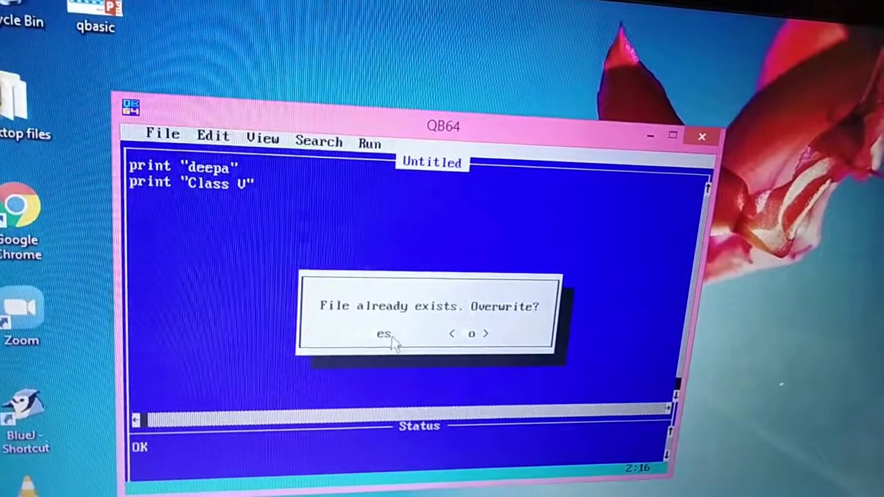
Confirm overwriting so the program is saved as prog1.bas
{"action": "left_click", "coordinate": [384, 333]}
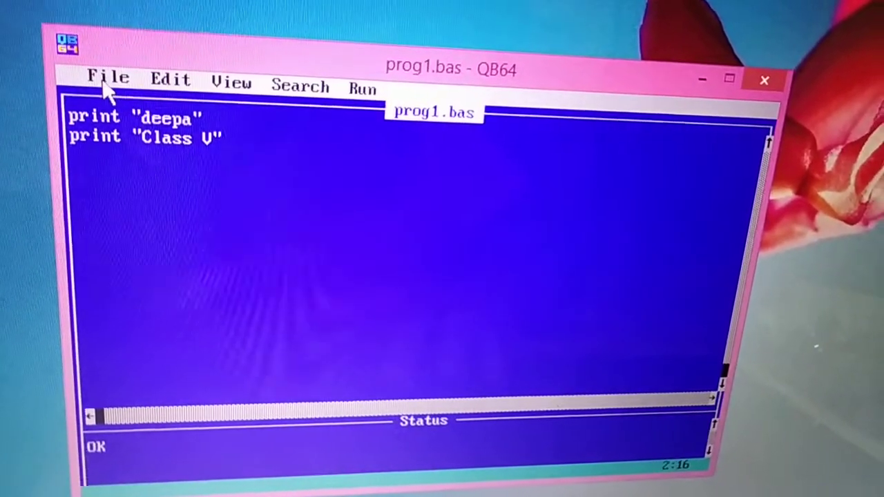
{"action": "left_click", "coordinate": [110, 77]}
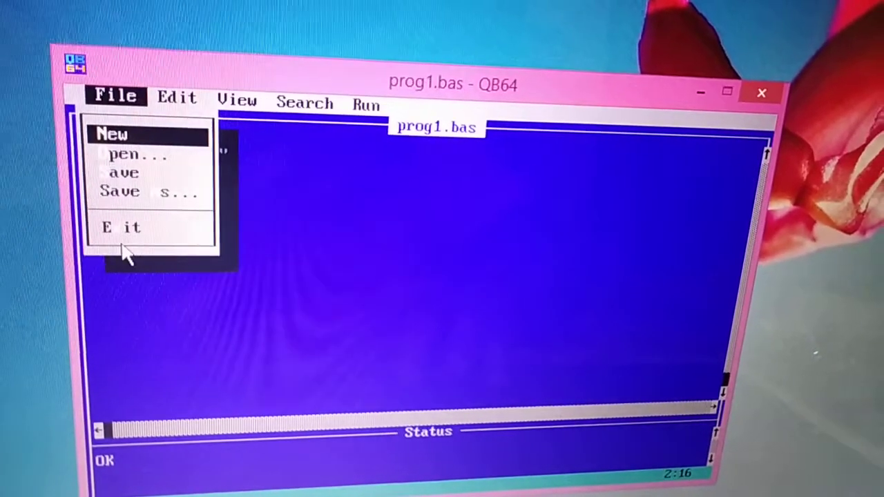